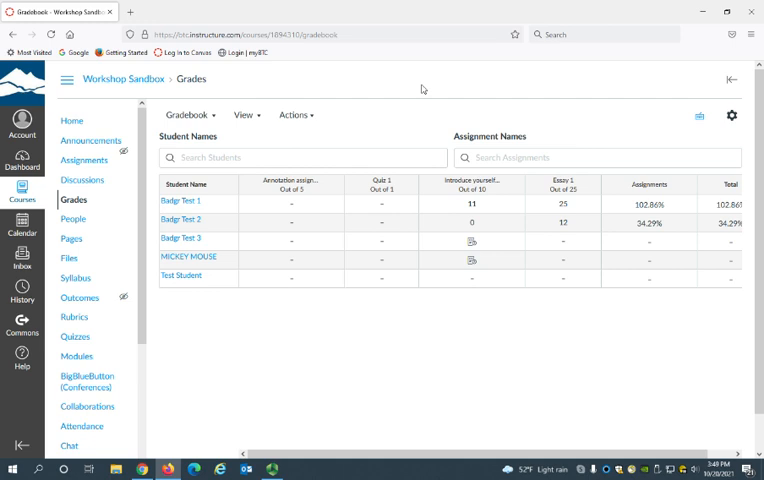
mouse_move(411, 147)
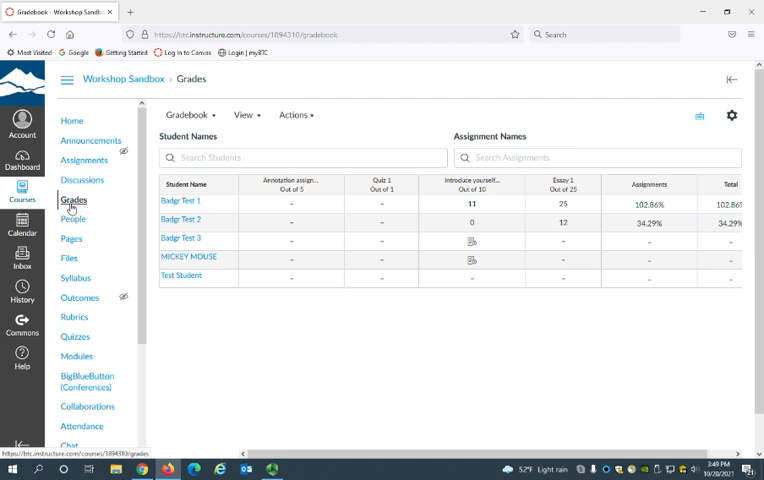
mouse_move(439, 325)
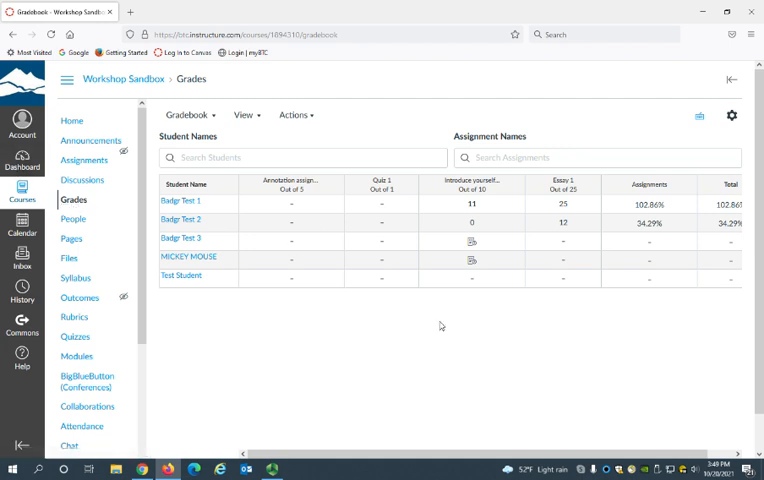
mouse_move(480, 346)
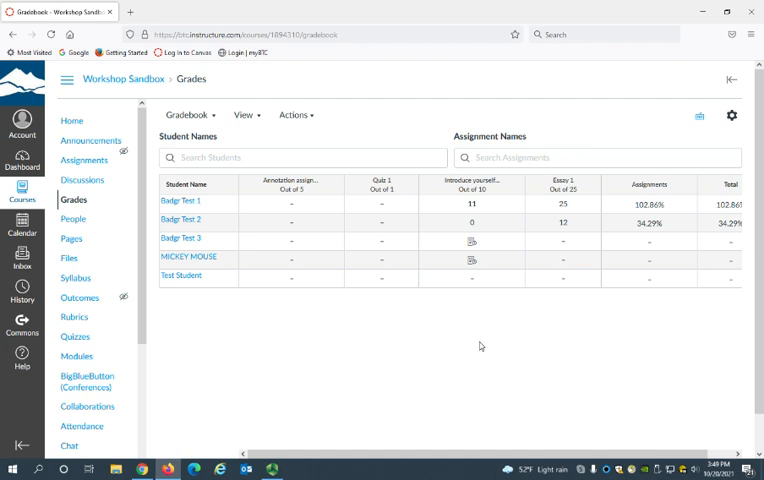
mouse_move(357, 234)
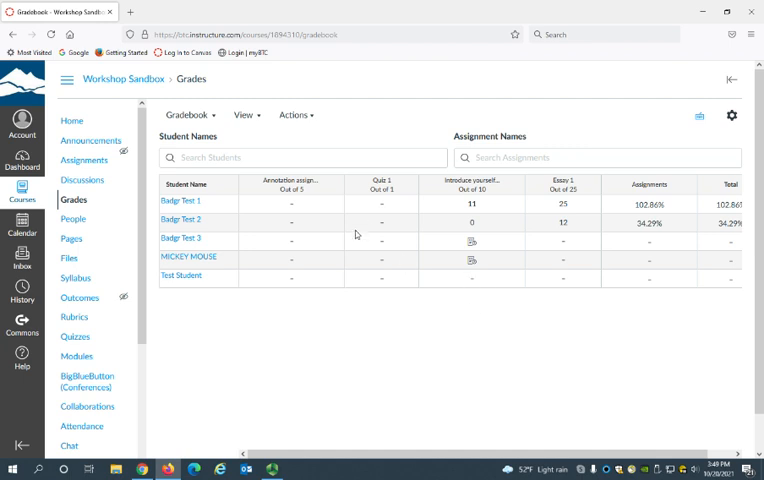
mouse_move(268, 268)
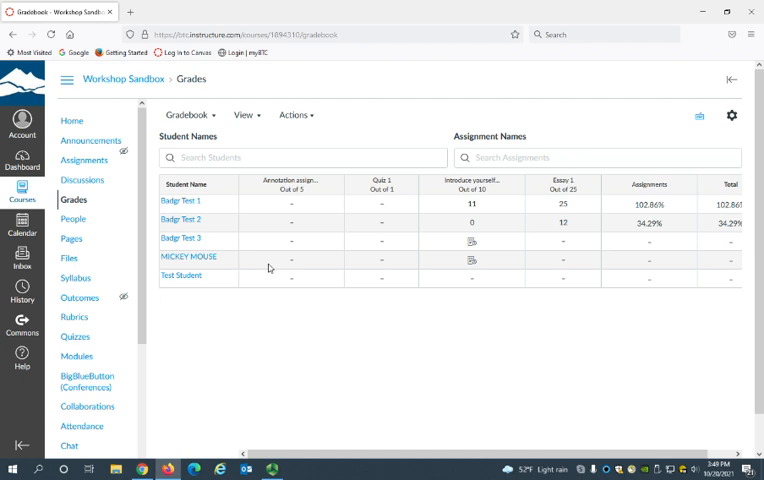
mouse_move(293, 208)
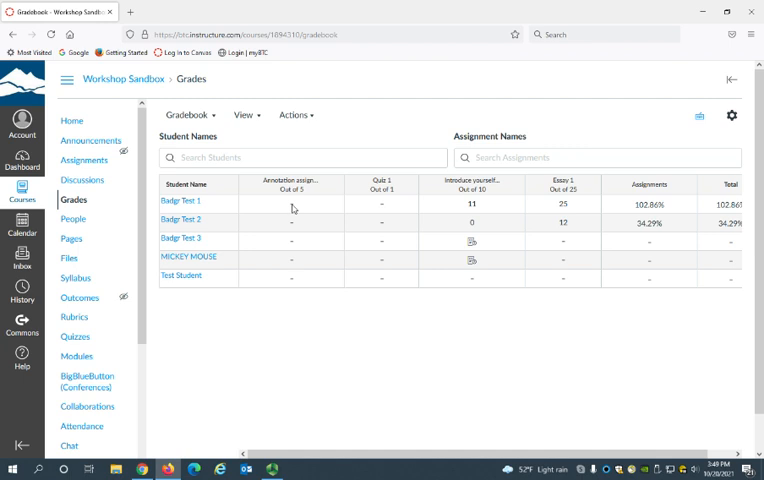
- Enter 5 in Badgr Test 1's Annotation assignment cell and move to Badgr Test 2's cell
click(291, 203)
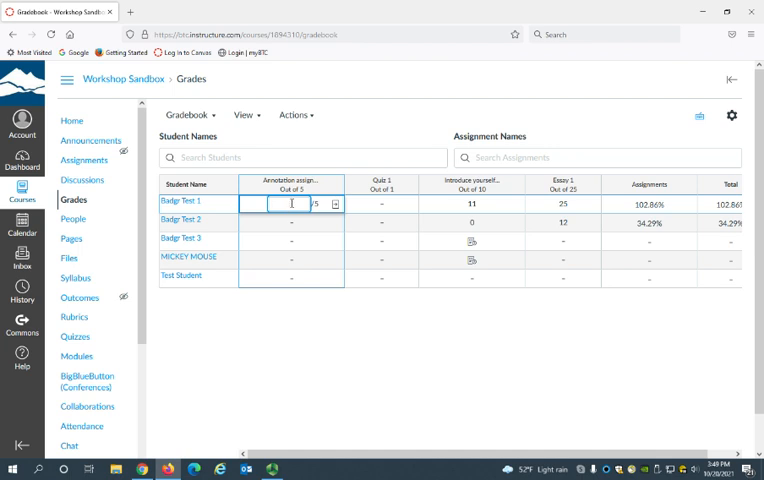
text(5)
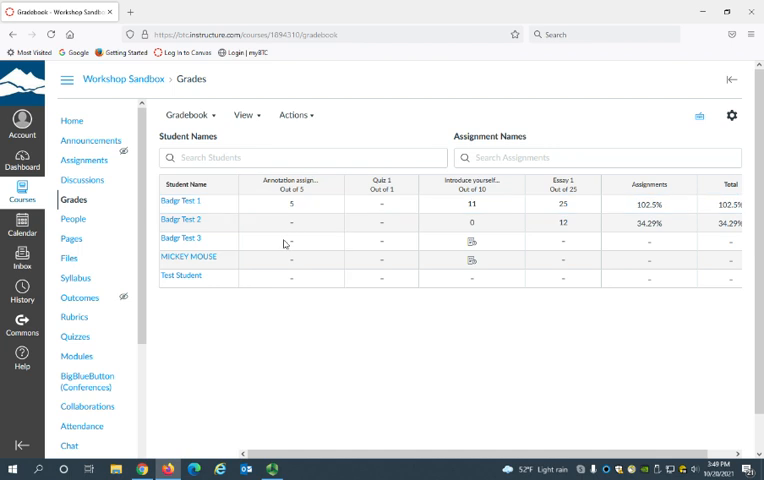
click(290, 222)
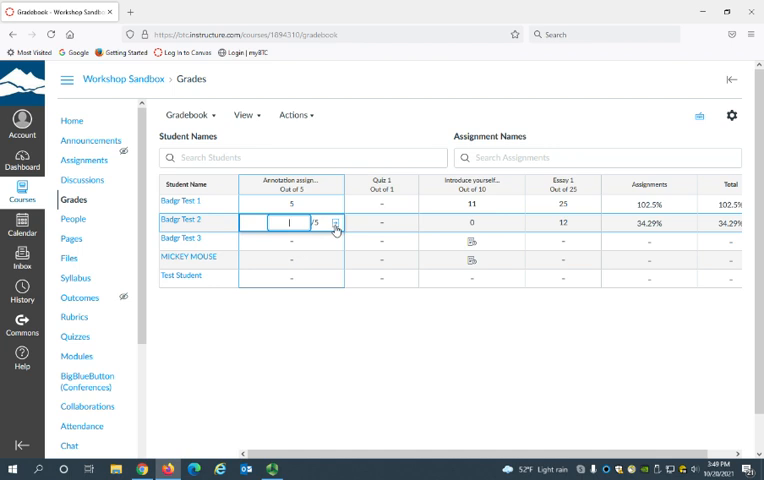
- Enter 4 out of 5 for Badgr Test 2 in the grade details tray
click(335, 223)
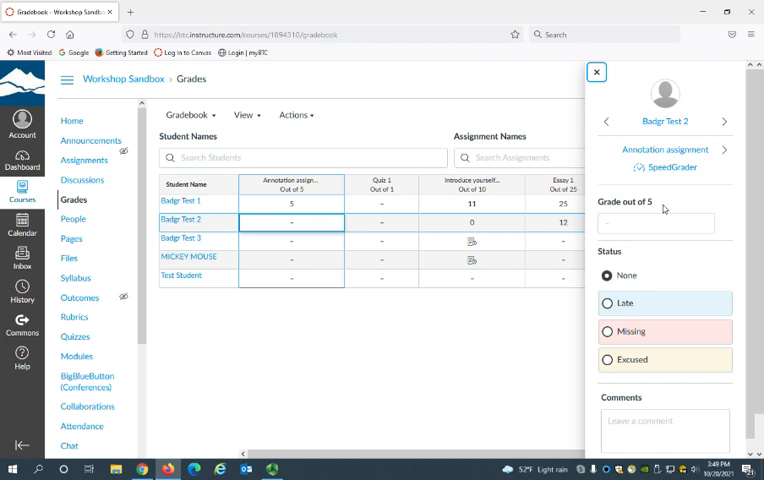
click(657, 222)
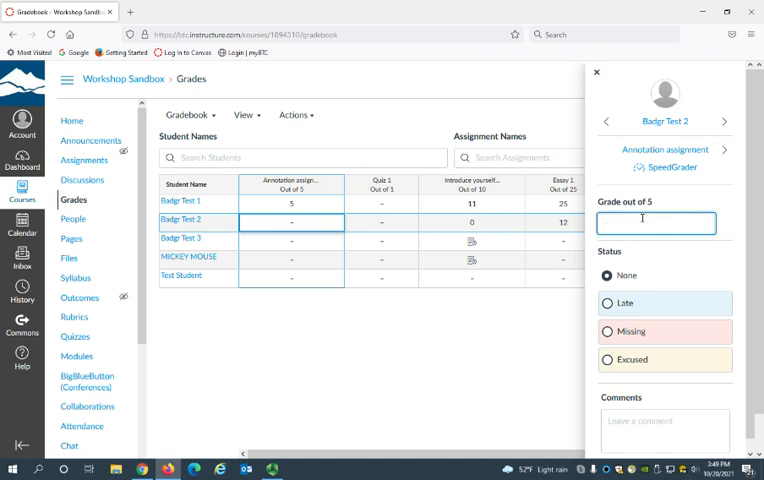
text(4)
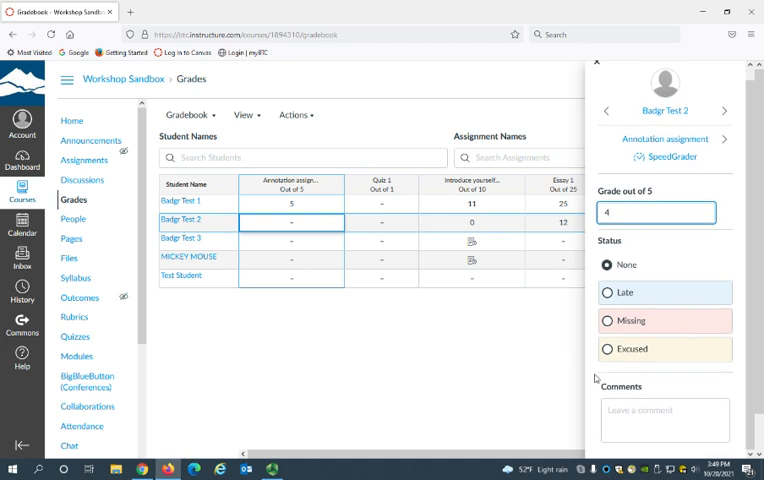
mouse_move(610, 292)
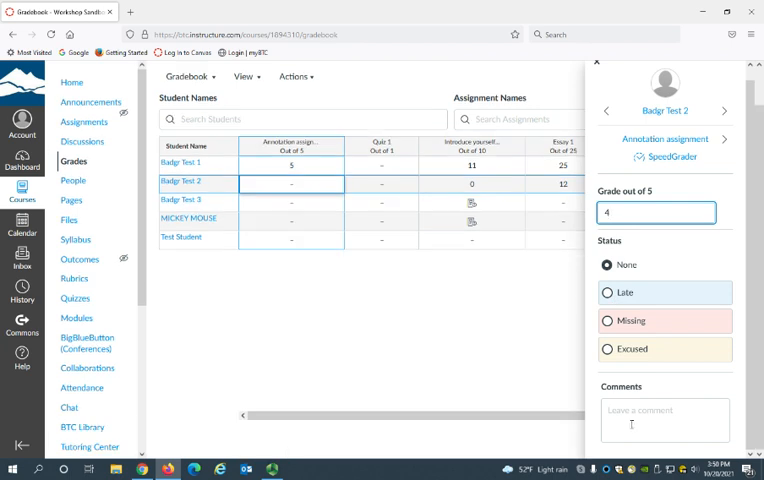
- Submit the comment 'Good Job!' for Badgr Test 2 and close the tray
click(664, 420)
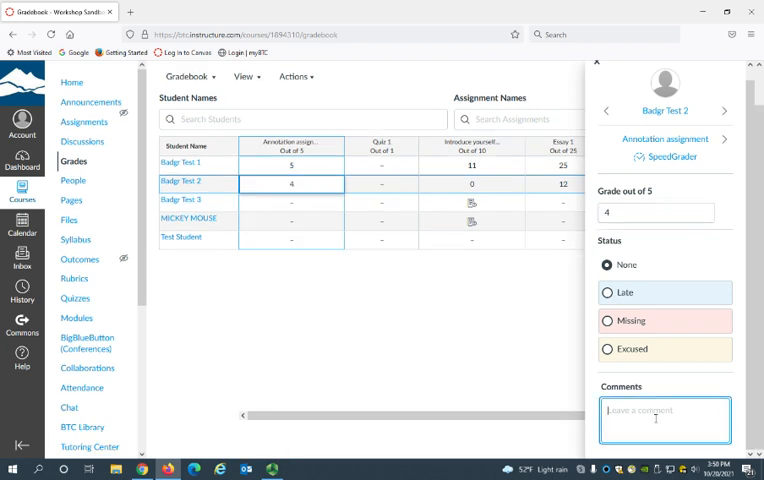
text(Good Job!)
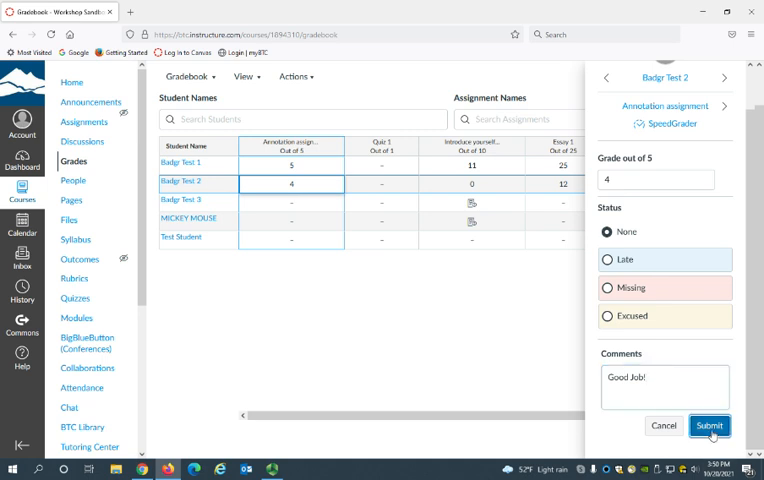
click(709, 425)
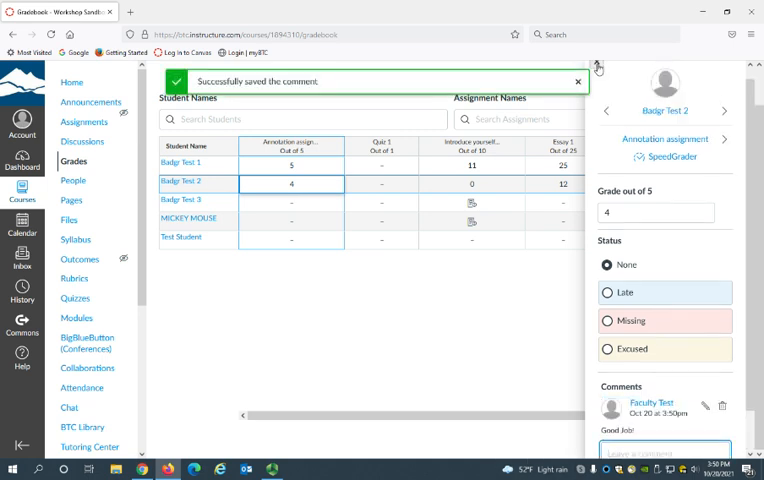
click(596, 65)
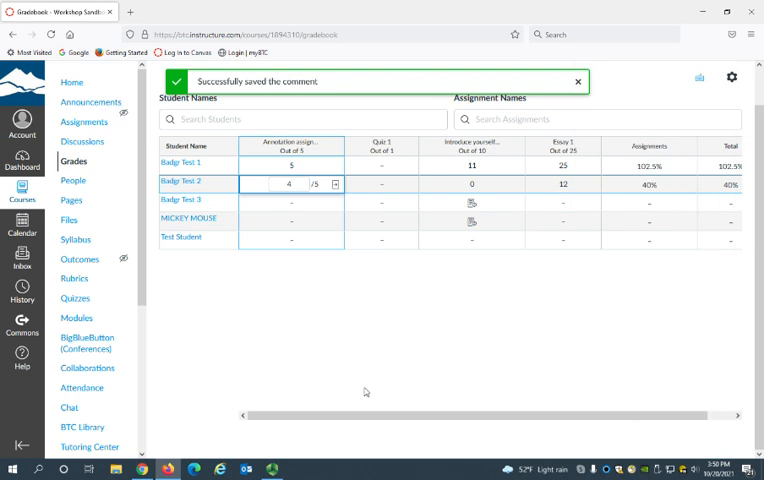
mouse_move(243, 220)
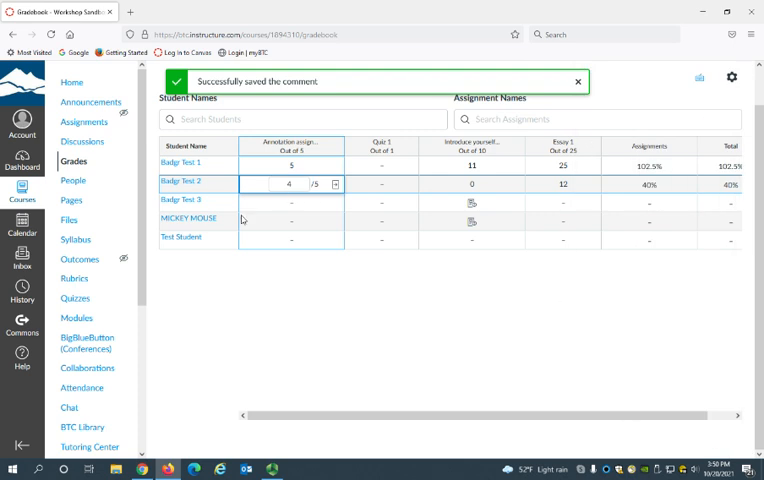
mouse_move(309, 244)
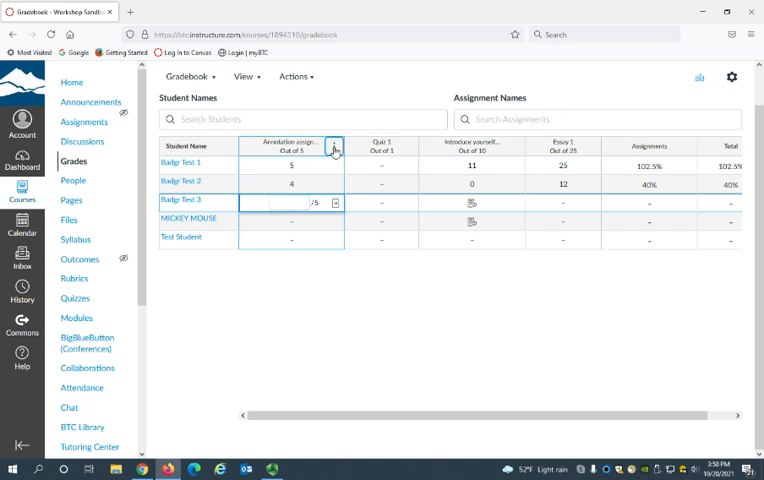
click(332, 147)
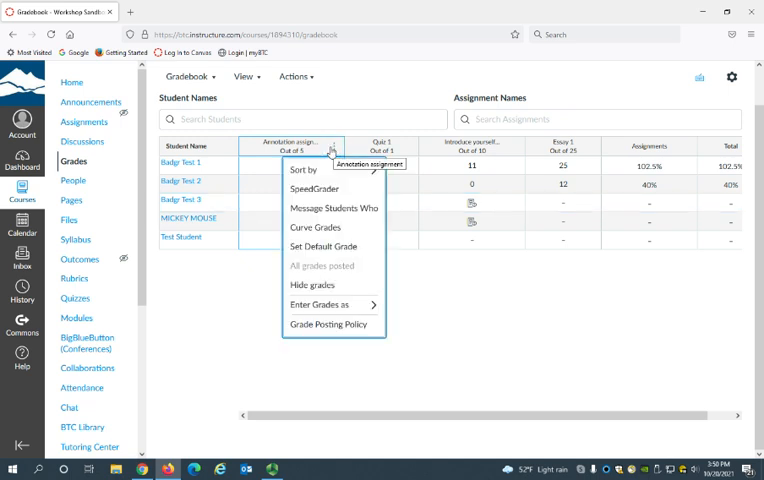
mouse_move(314, 189)
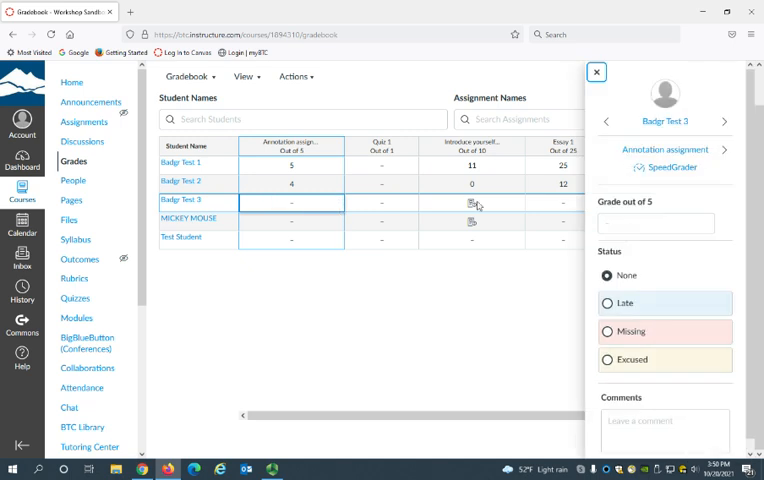
mouse_move(671, 167)
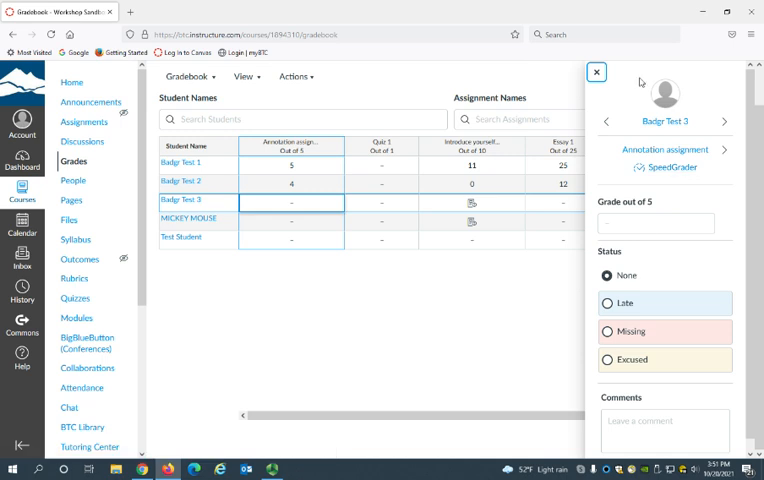
click(596, 72)
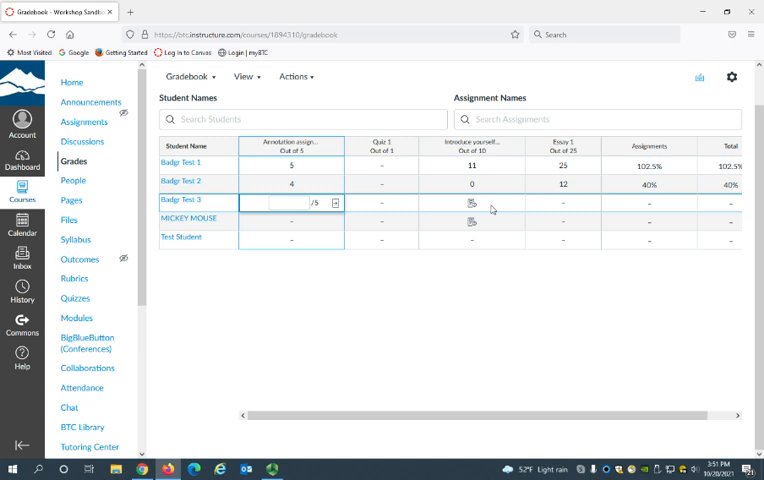
mouse_move(473, 199)
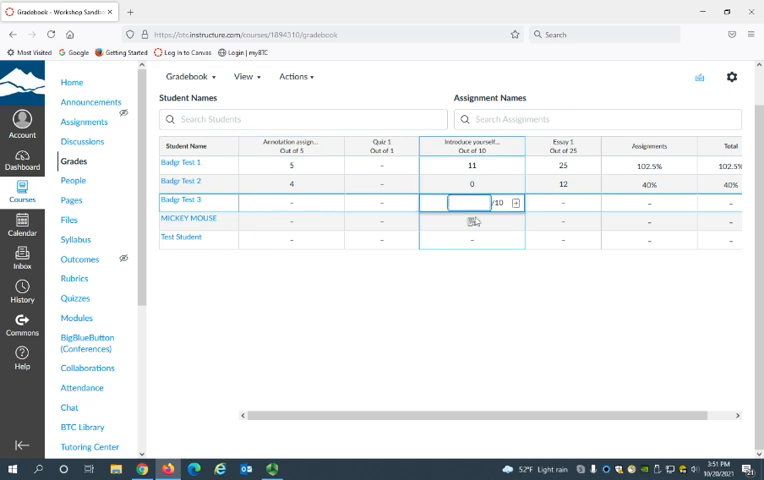
mouse_move(480, 220)
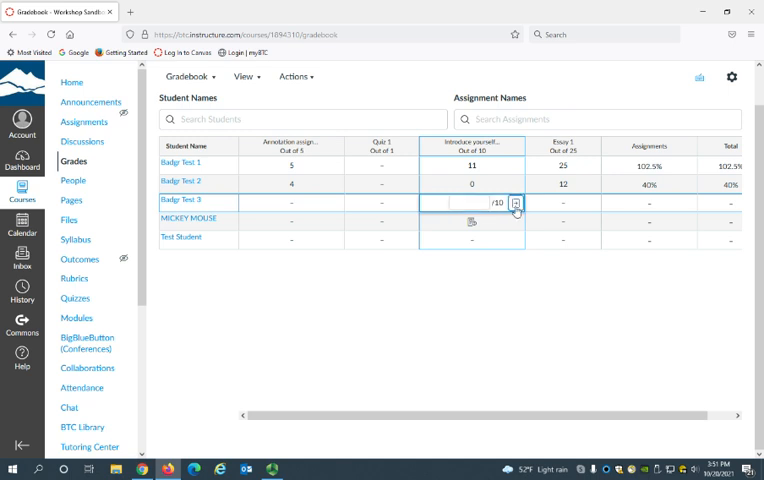
- Grade Badgr Test 3's Introduce yourself submission 10 out of 10 in SpeedGrader
click(515, 204)
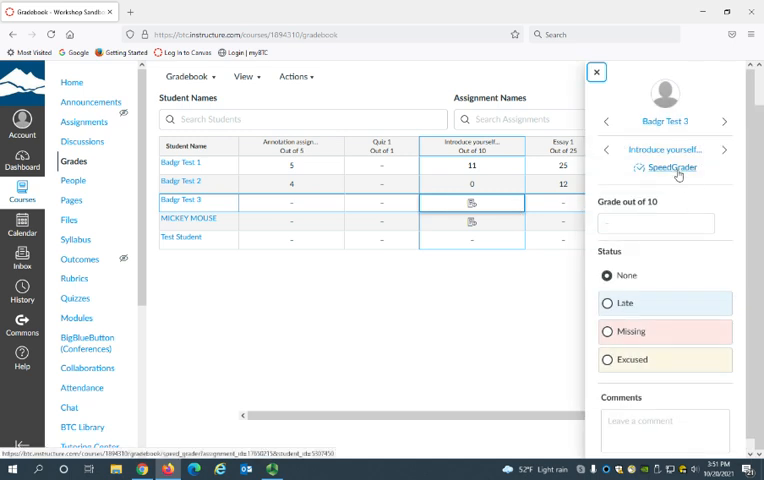
click(670, 168)
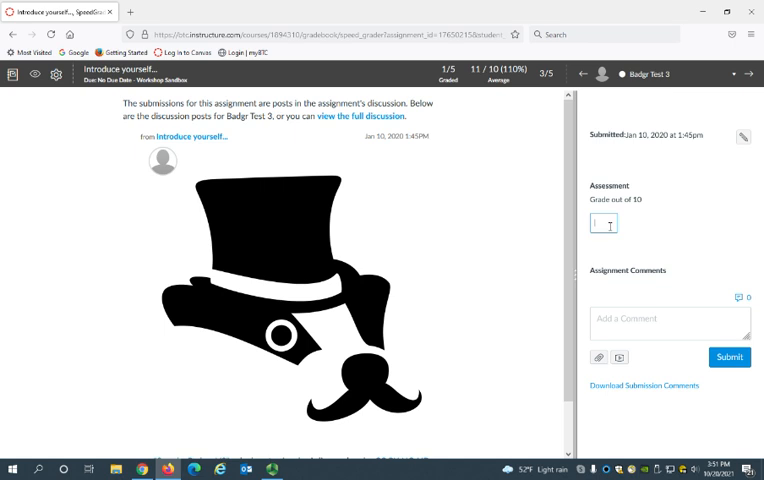
text(10)
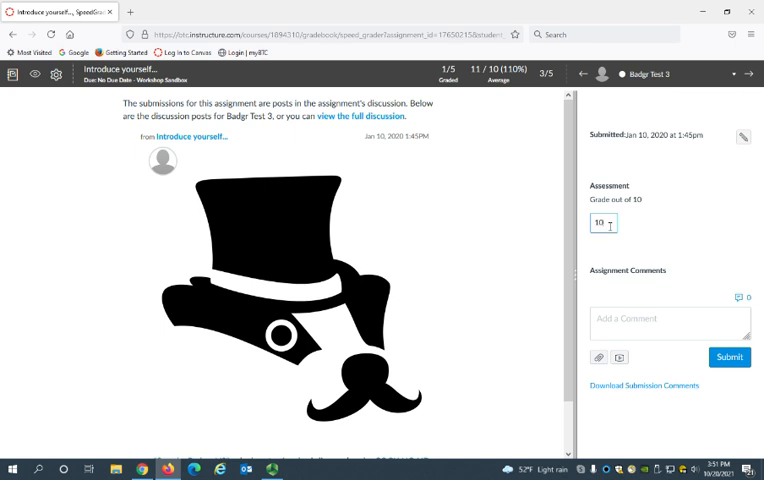
- Post the comment 'nice' on Badgr Test 3's submission
click(668, 322)
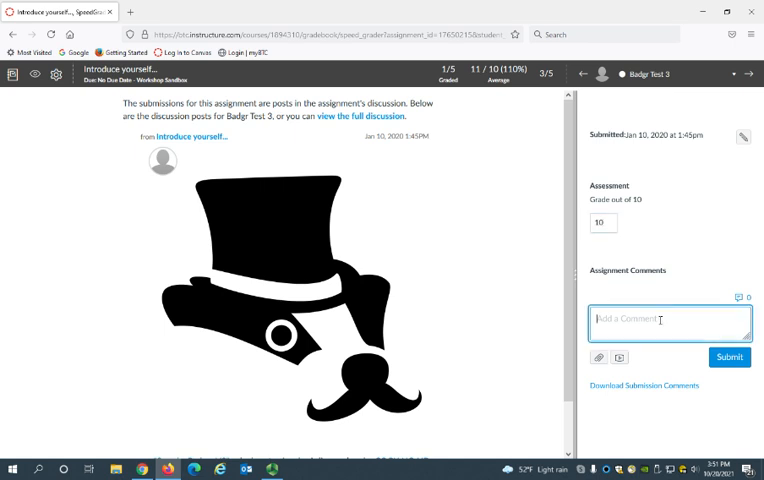
text(nice)
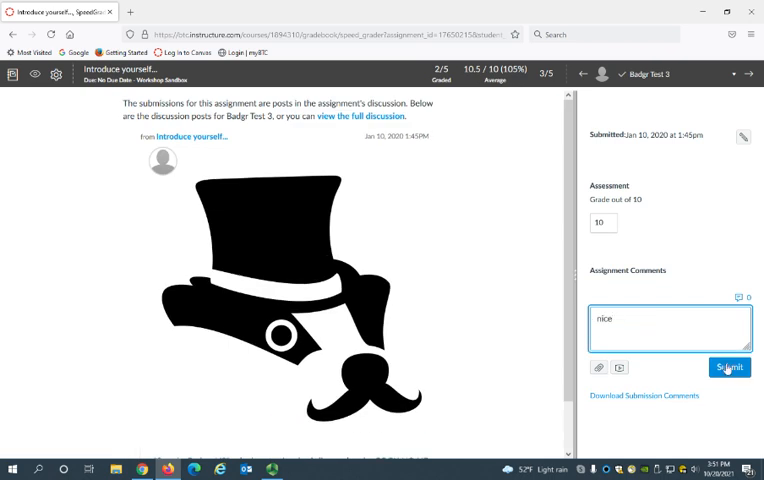
click(729, 367)
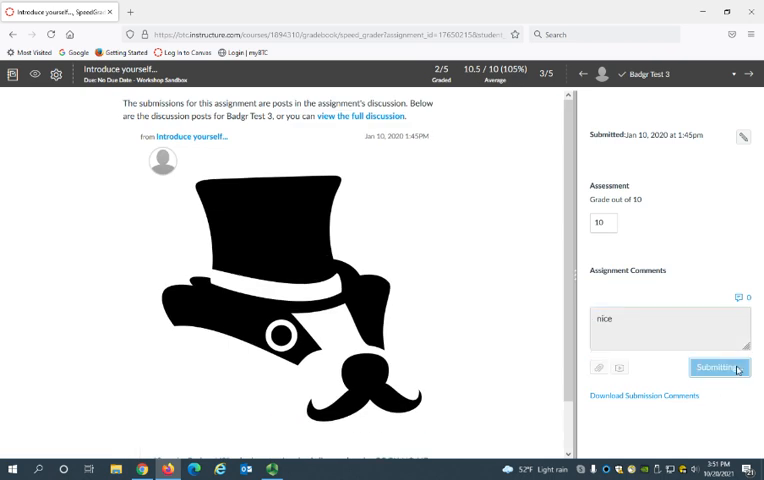
click(719, 367)
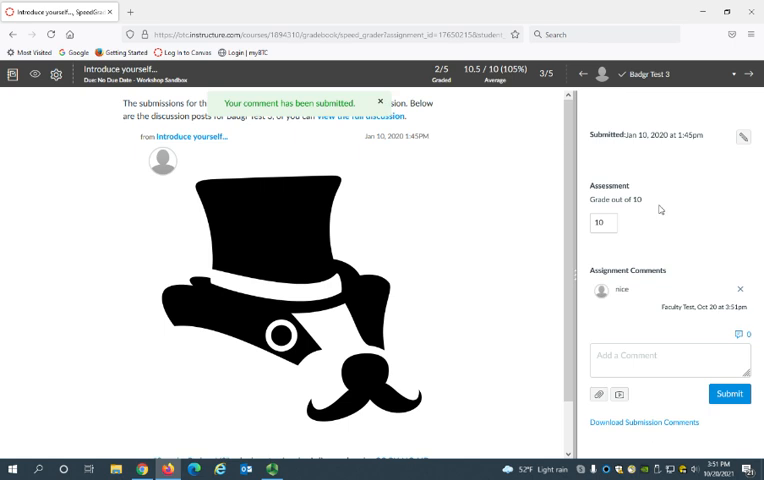
mouse_move(544, 146)
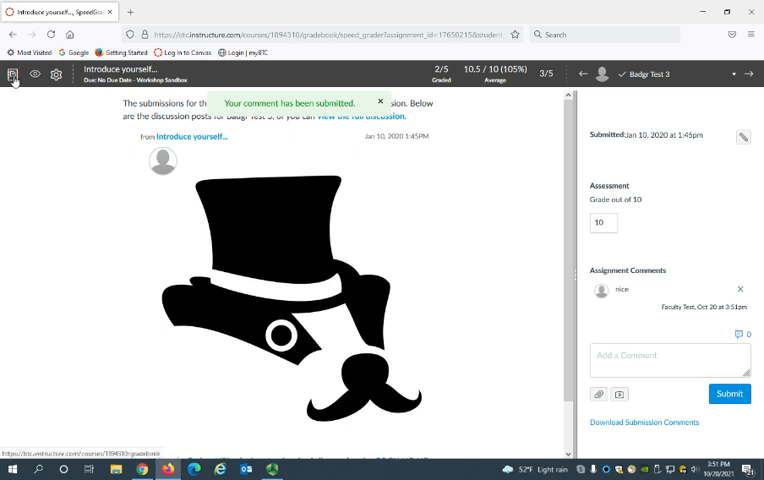
mouse_move(13, 73)
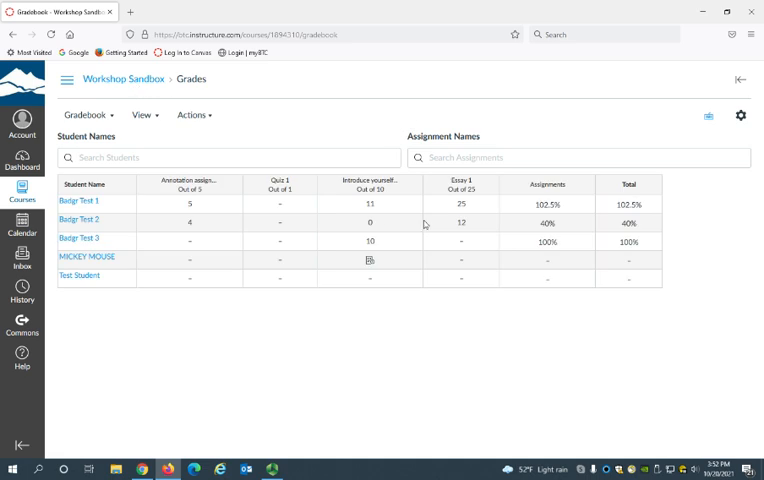
mouse_move(363, 249)
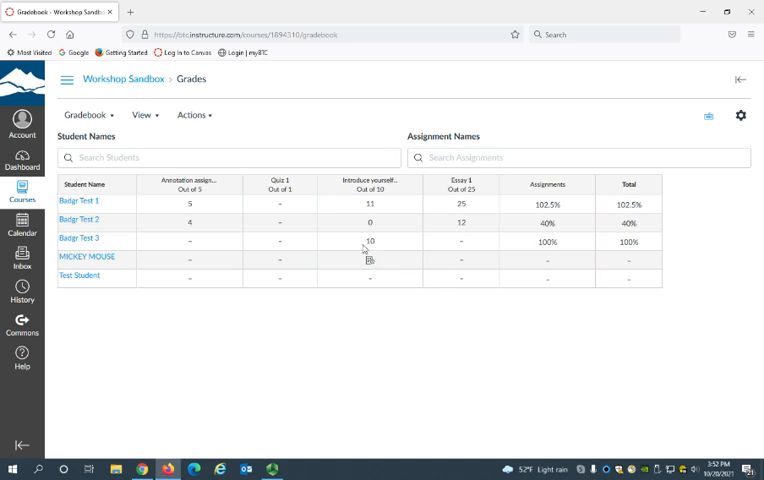
mouse_move(378, 245)
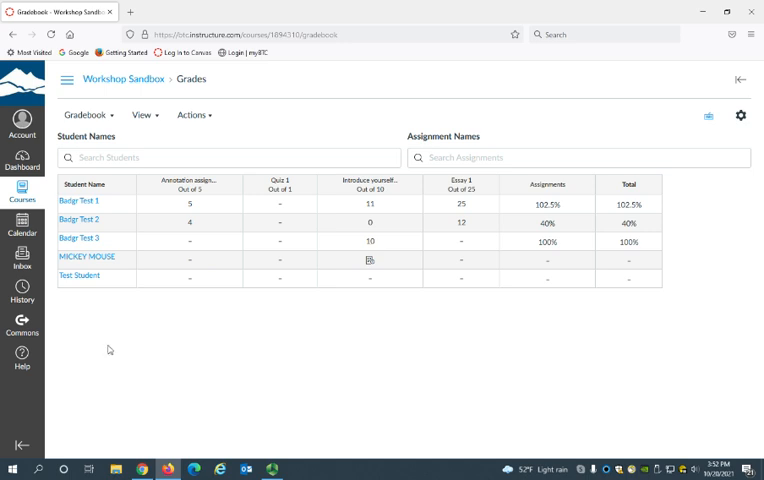
mouse_move(165, 336)
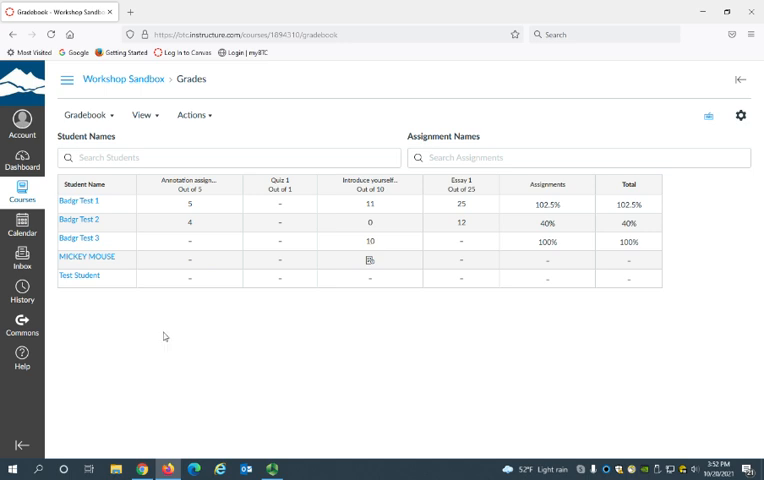